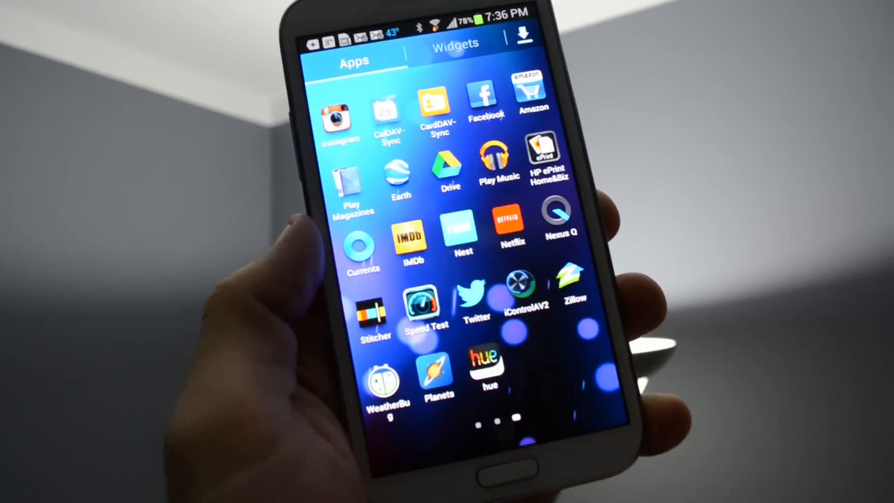
Step: Launch the hue app on the Android phone and iPhone, showing Hue Lamp 1–3 brightness sliders
click(488, 370)
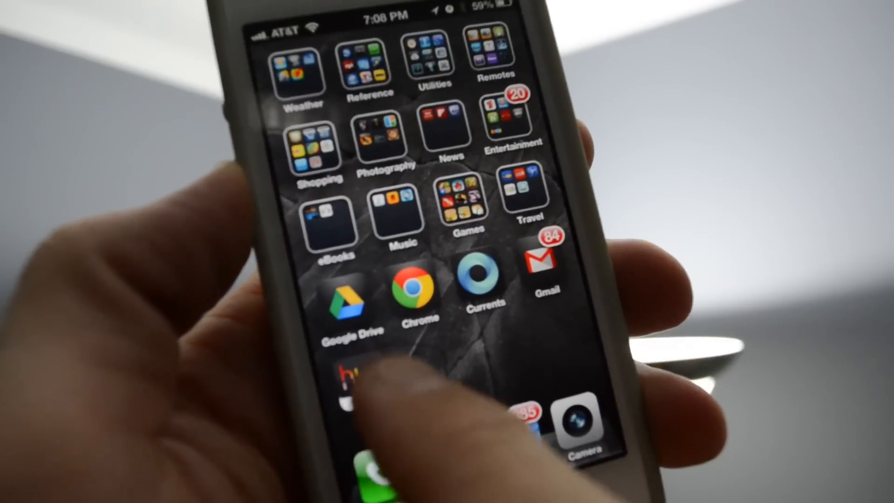
click(356, 381)
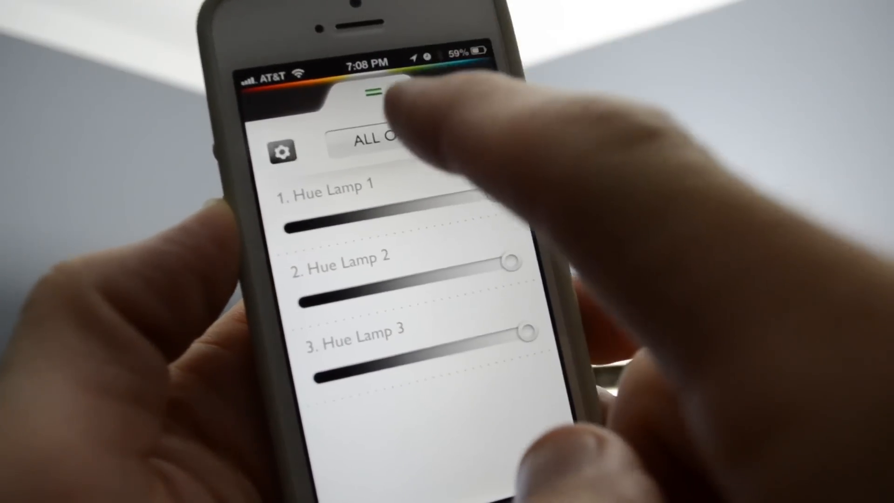
Step: Switch to the Scenes 1 grid with Sunset, Relax and Beach presets
click(381, 144)
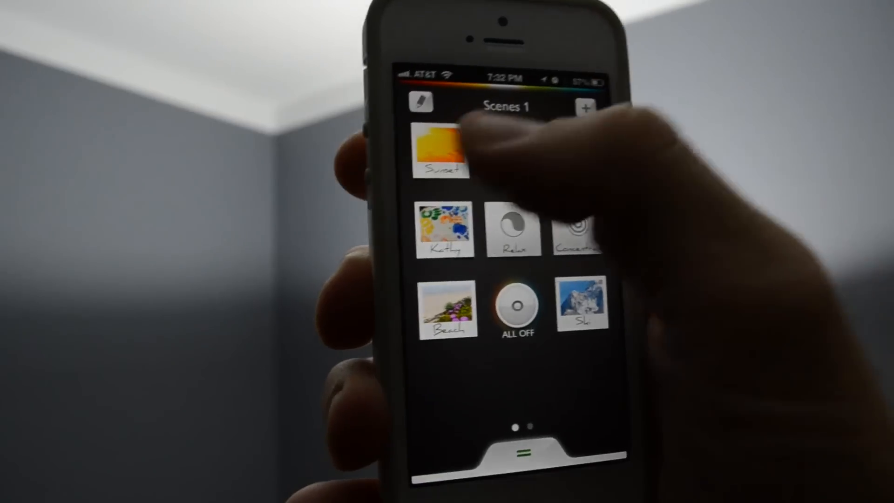
Step: Open a scene's Light Recipe screen and pick the Energize recipe
click(444, 151)
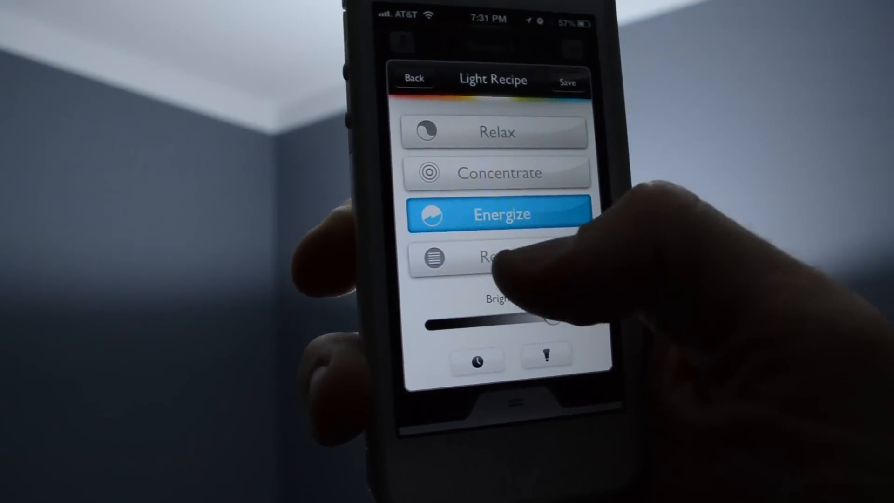
Step: Schedule the scene for 8:33 PM with a 3-minute fade-in, and start renaming Hue Lamp 1
click(492, 257)
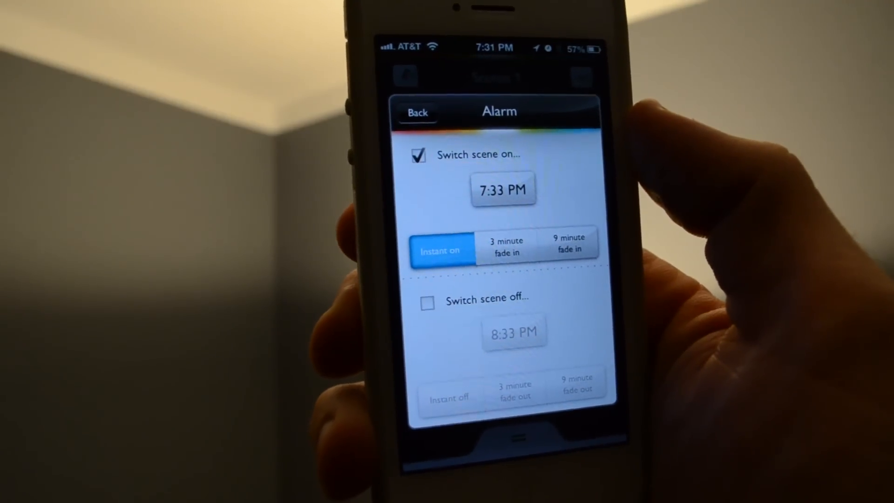
click(503, 188)
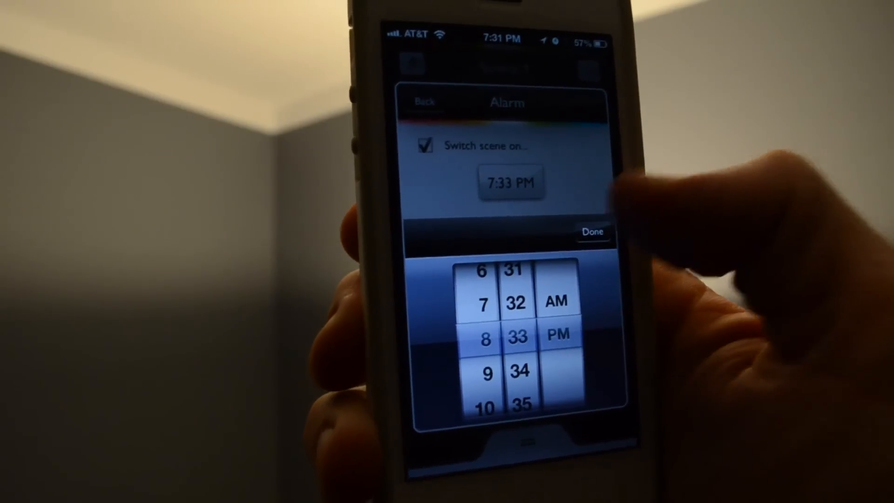
click(592, 231)
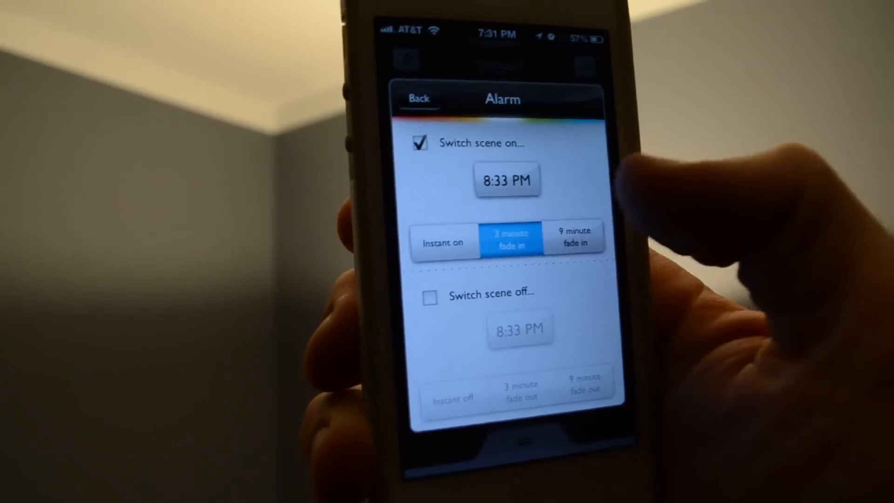
click(418, 99)
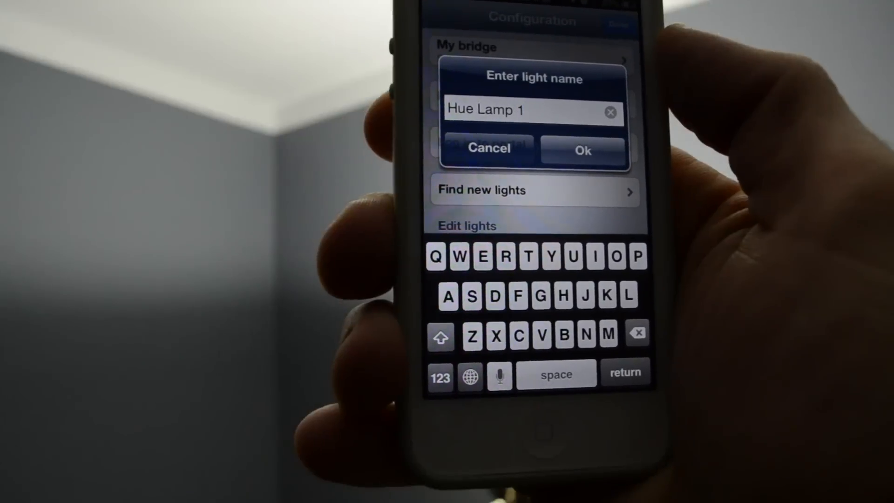
Step: Confirm the lamp's new name, then view Scenes 2 (Greece, Reading, Energize) on the iPad
click(581, 151)
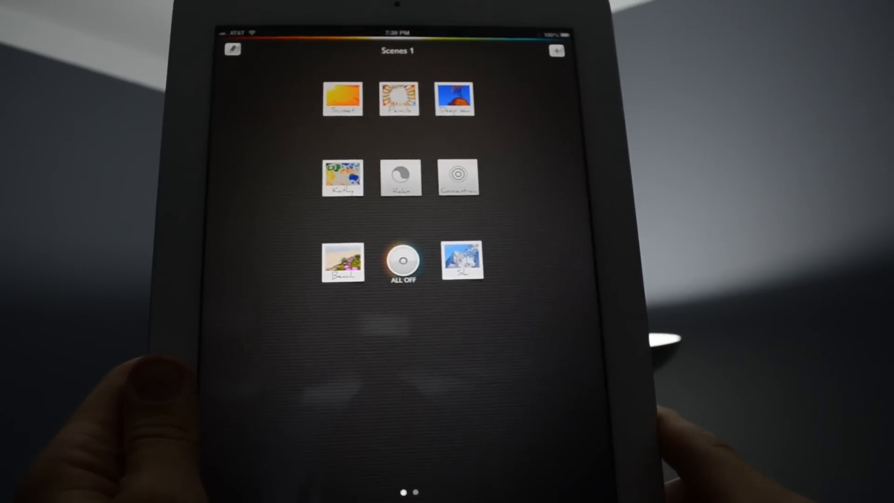
scroll(left, 3)
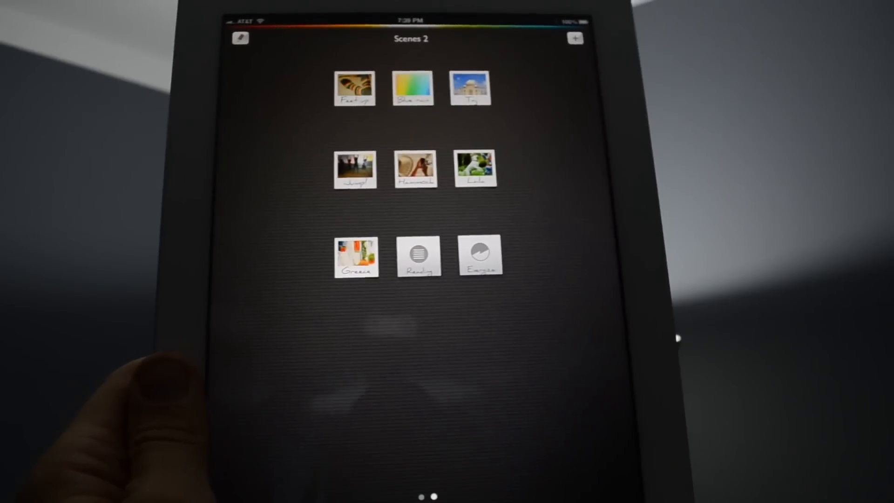